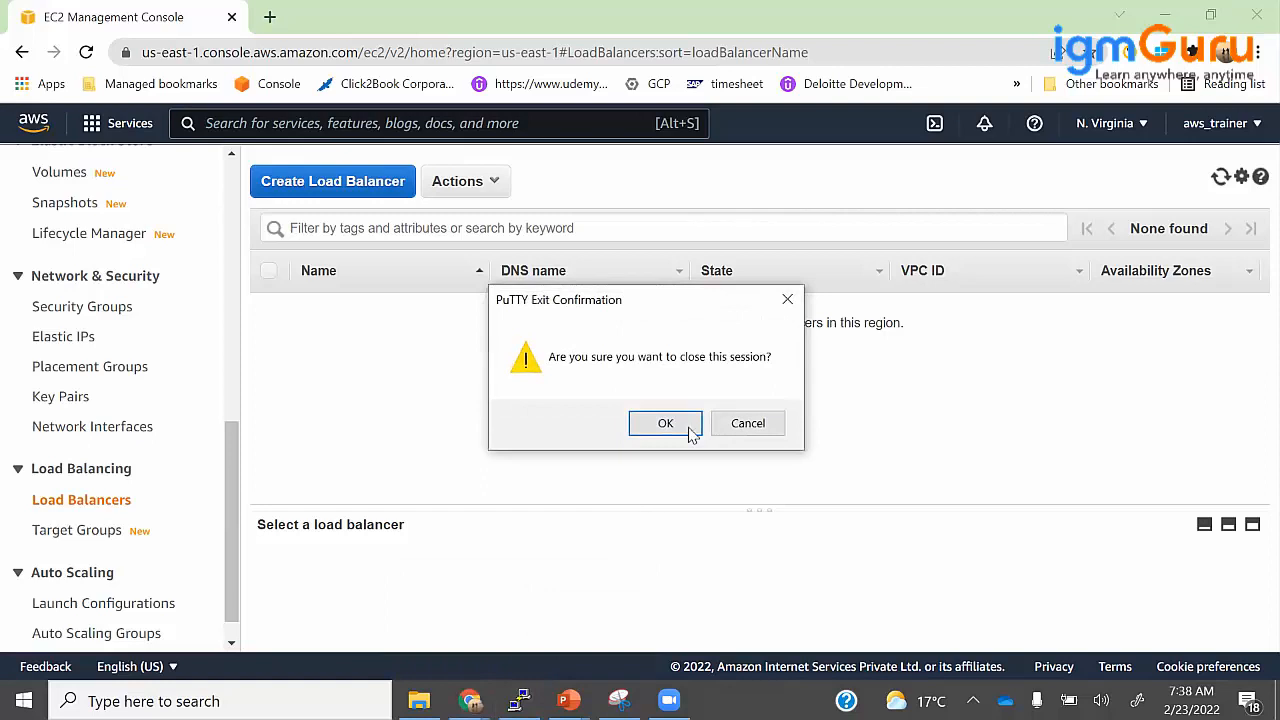
# - Confirm closing the PuTTY session and launch Notepad from Windows search
pyautogui.click(664, 424)
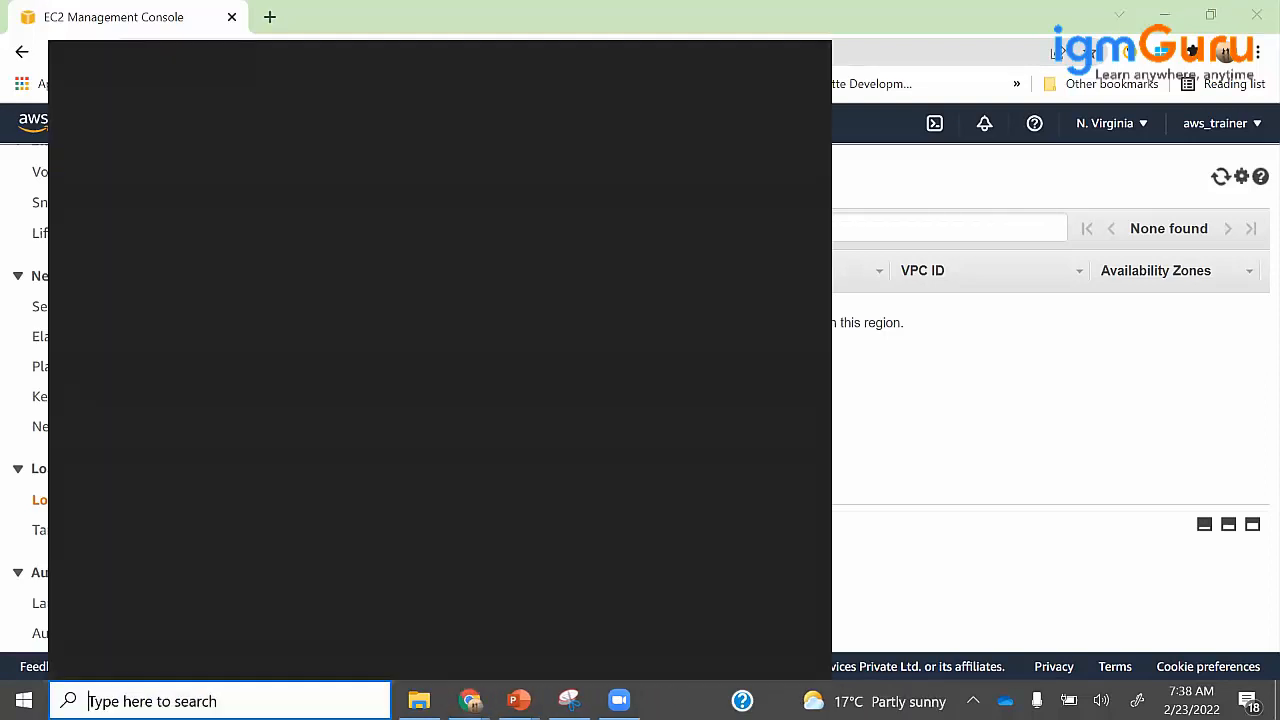
pyautogui.write('notepad')
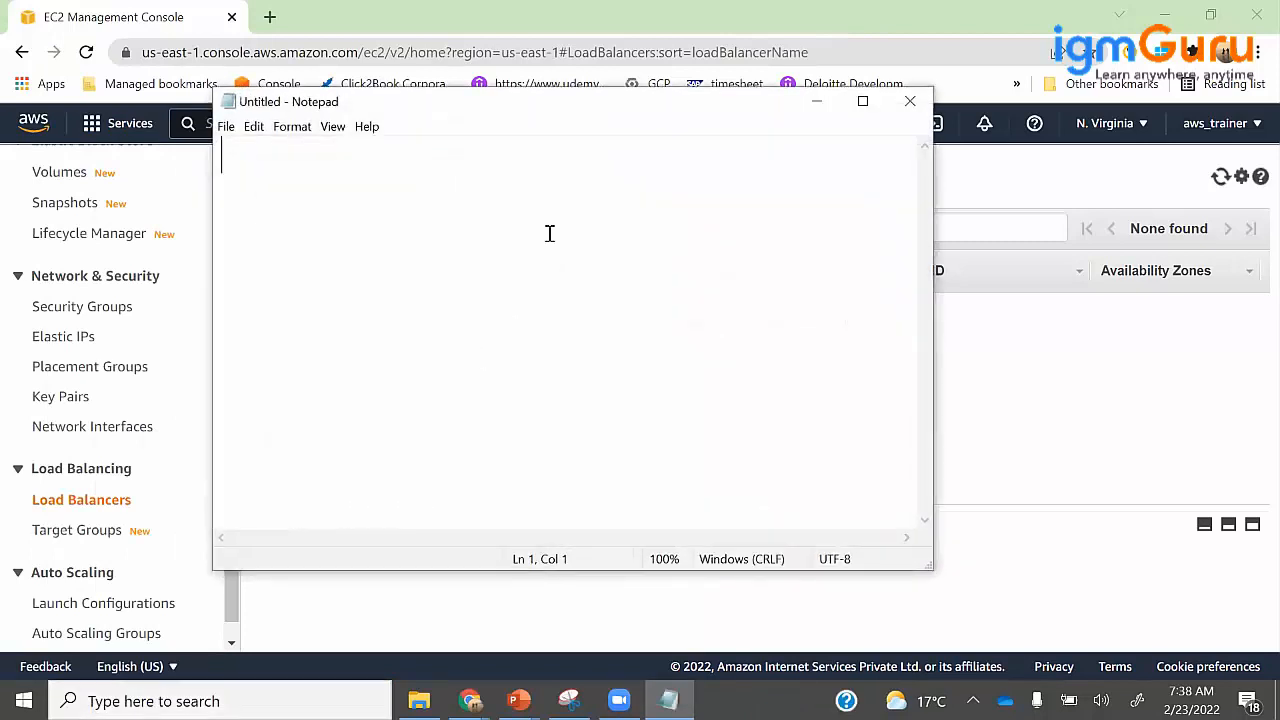
# - Maximize Notepad and sketch a server box with an arrow for 10 users per second, plus another box below
pyautogui.click(862, 100)
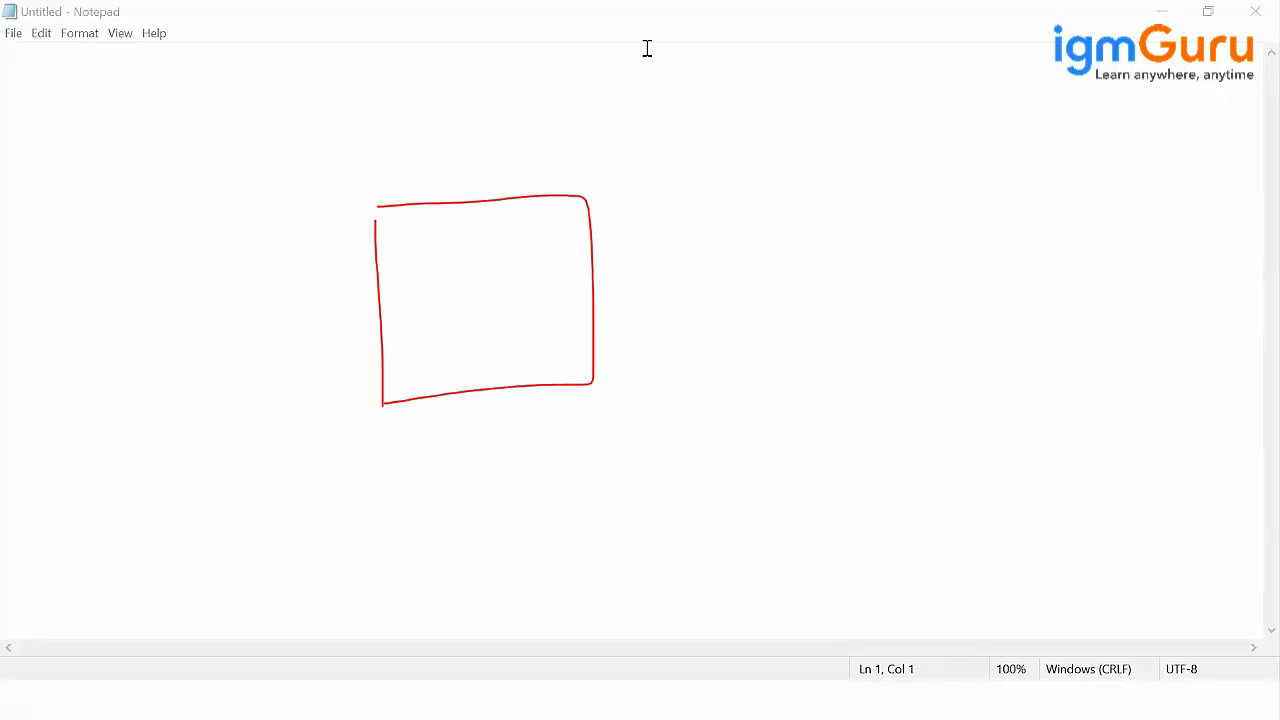
pyautogui.moveTo(776, 216); pyautogui.dragTo(640, 244)
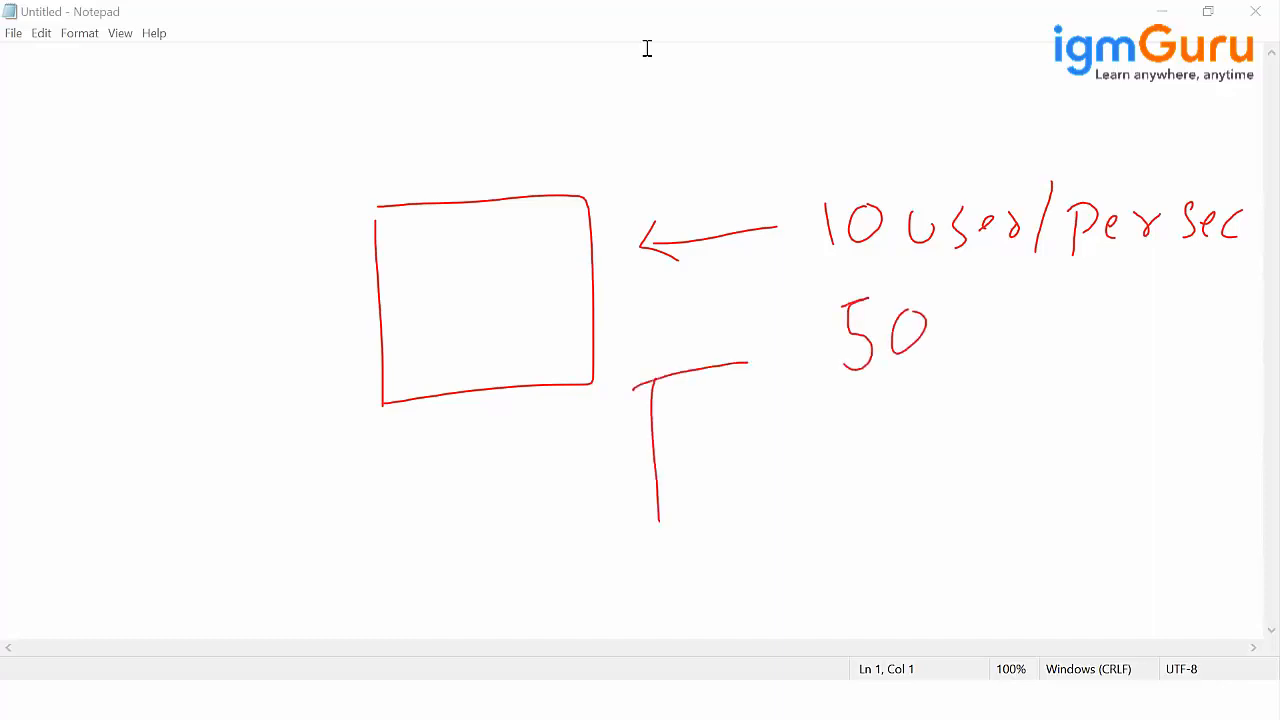
pyautogui.moveTo(630, 360); pyautogui.dragTo(790, 540)
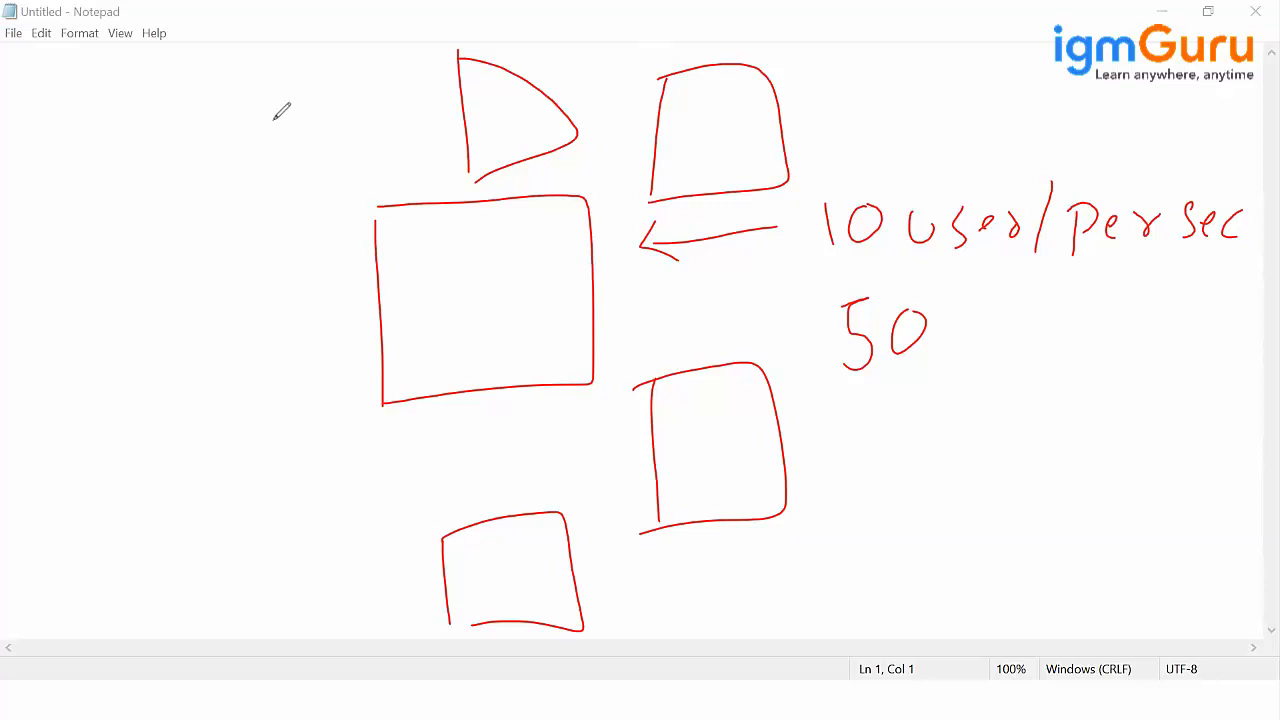
# - Draw arrows into the top-right and lower server boxes showing uneven incoming traffic
pyautogui.moveTo(960, 100); pyautogui.dragTo(790, 130)
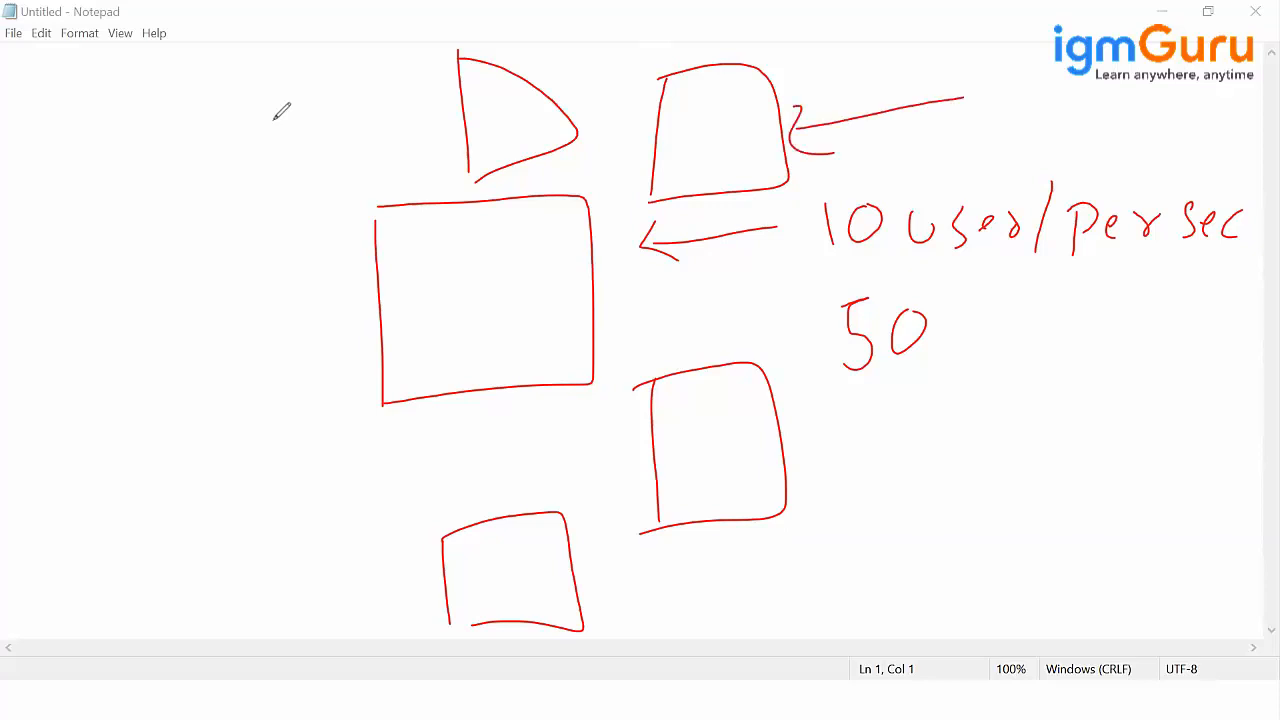
pyautogui.moveTo(960, 420); pyautogui.dragTo(820, 450)
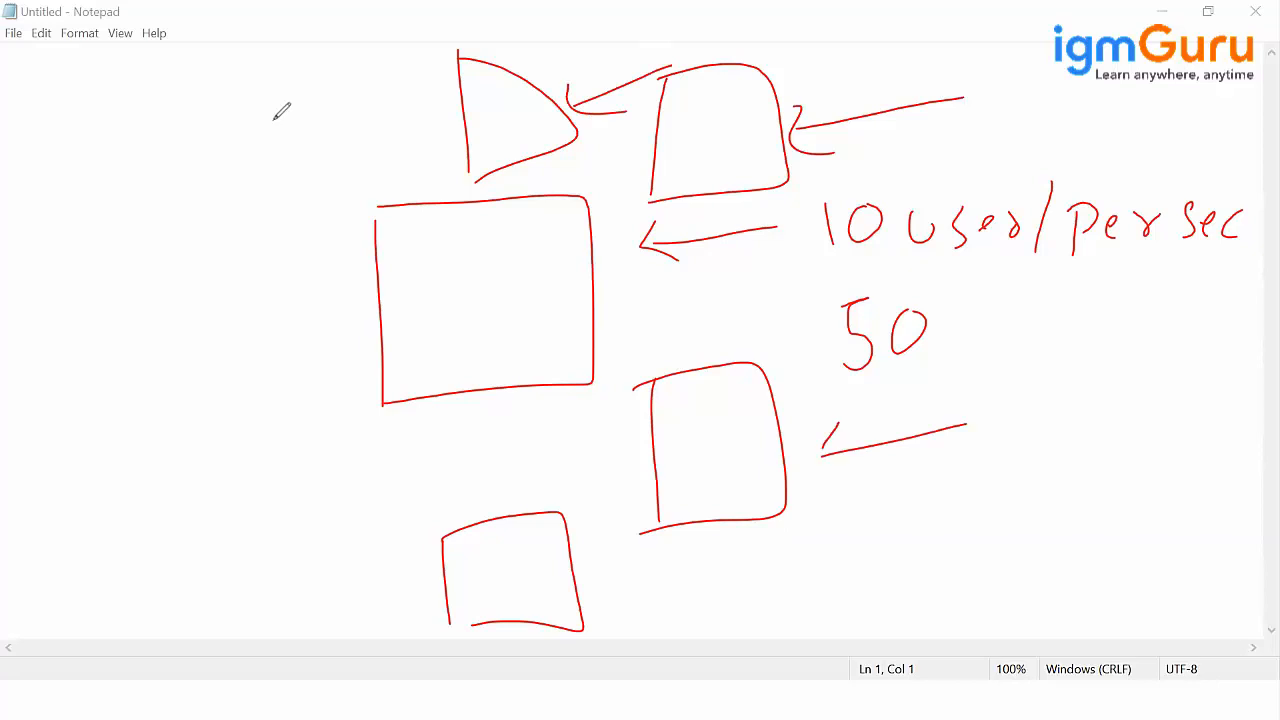
pyautogui.moveTo(744, 570); pyautogui.dragTo(584, 596)
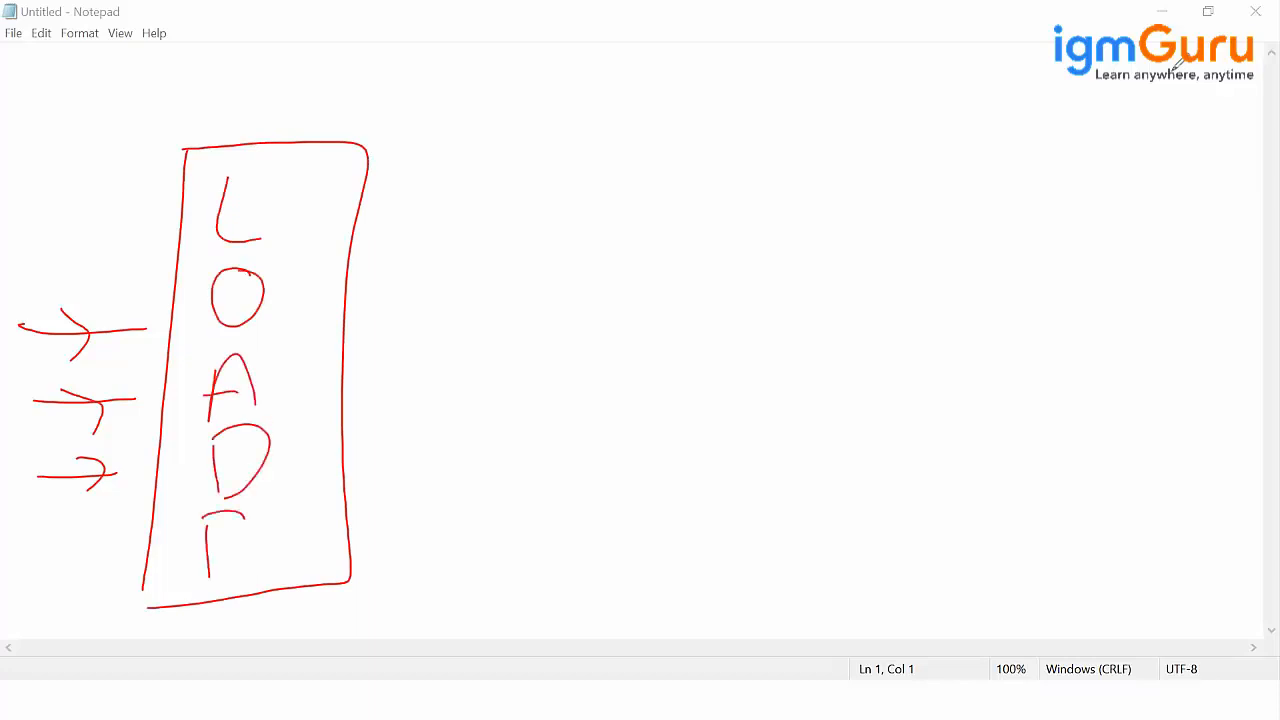
# - Label the tall box LOAD B and draw an ASG box on the right with an arrow feeding it
pyautogui.moveTo(210, 520); pyautogui.dragTo(260, 576)
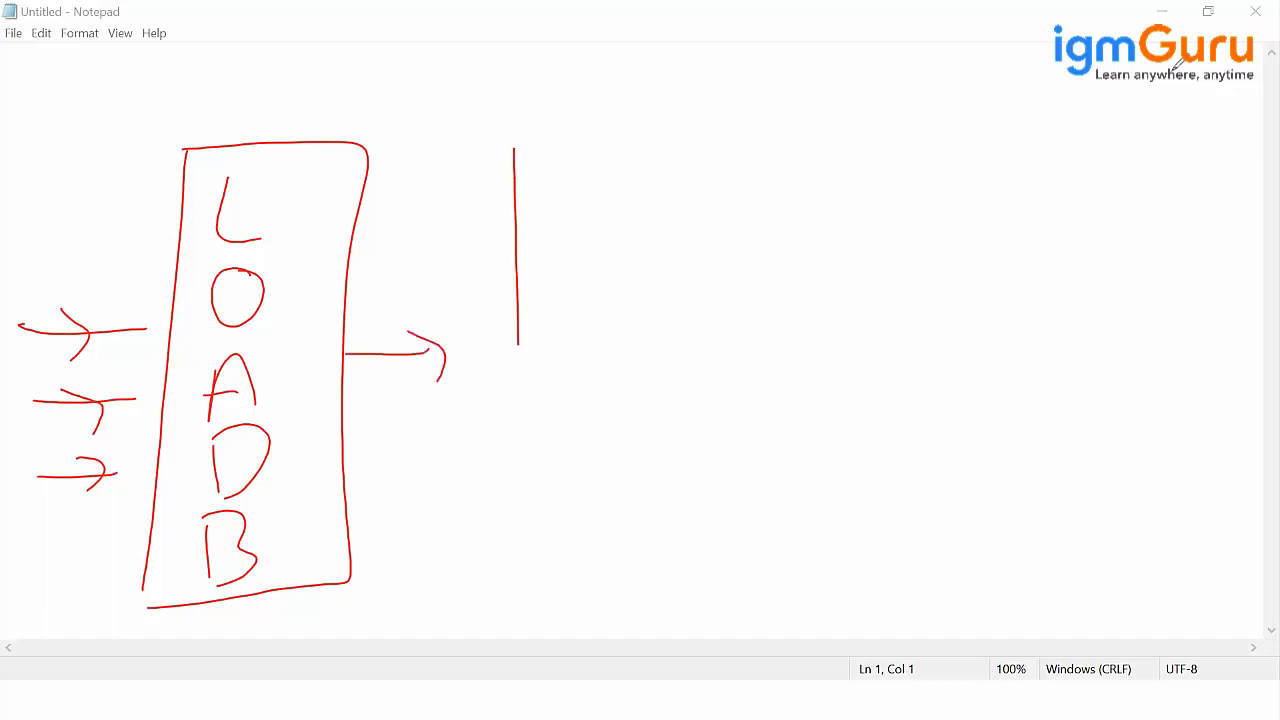
pyautogui.moveTo(516, 150); pyautogui.dragTo(696, 600)
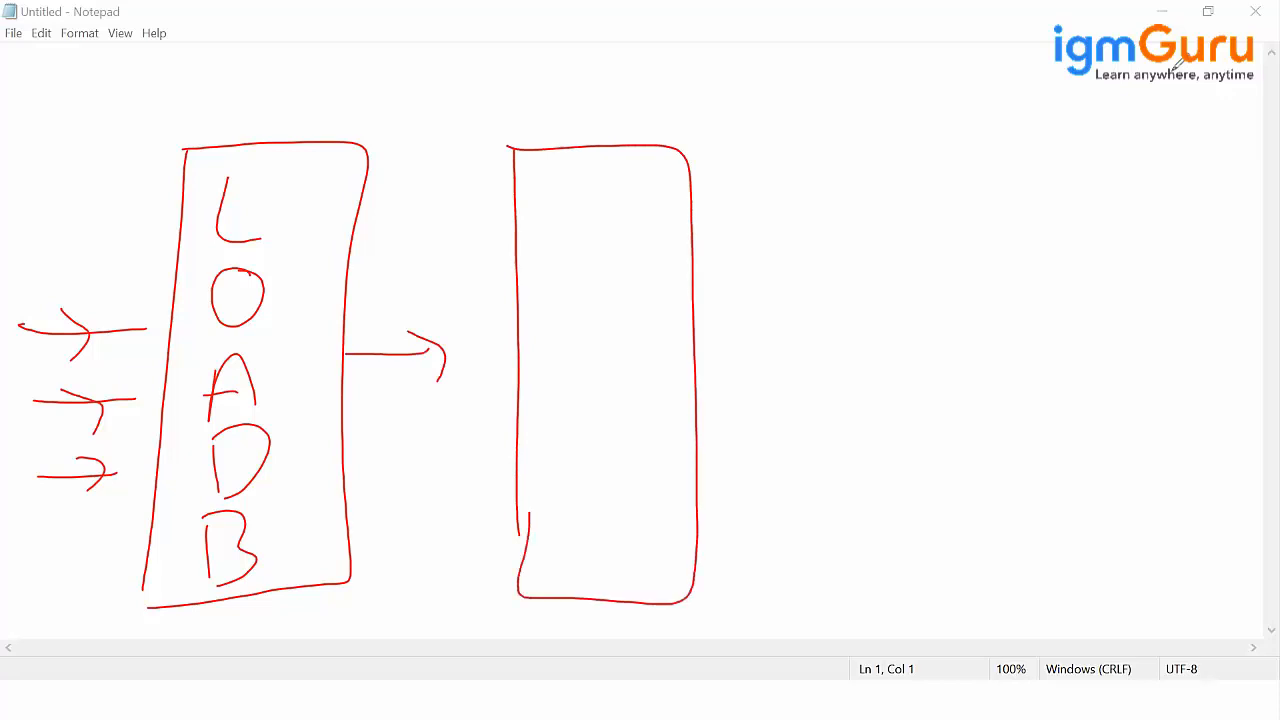
pyautogui.moveTo(570, 190); pyautogui.dragTo(624, 260)
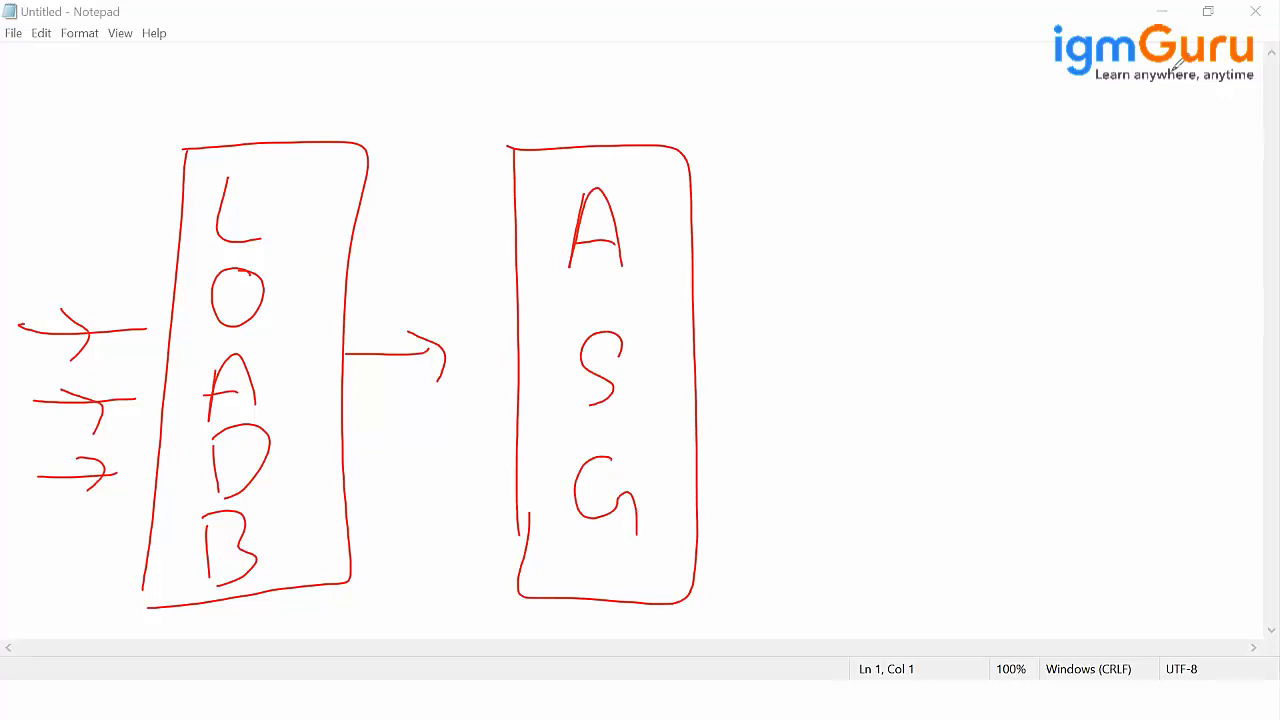
pyautogui.moveTo(716, 304); pyautogui.dragTo(840, 204)
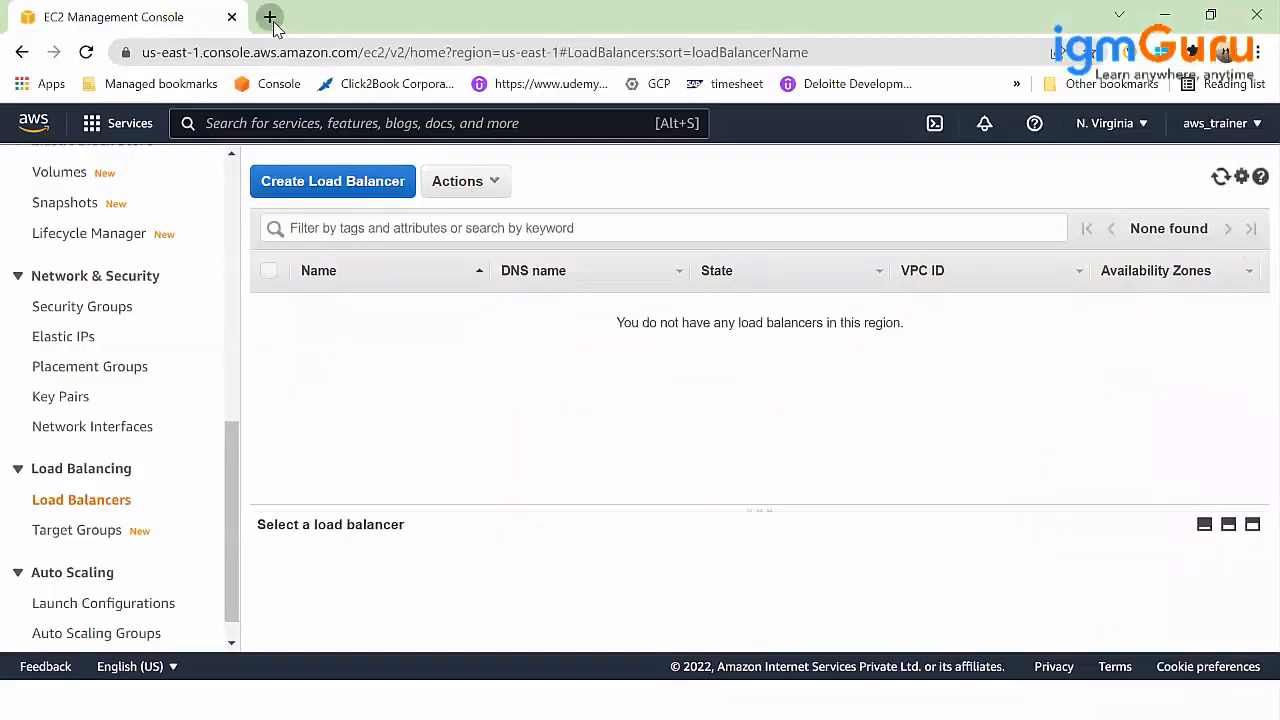
# - Search Google for 'load balancer faq' in a new browser tab
pyautogui.click(268, 16)
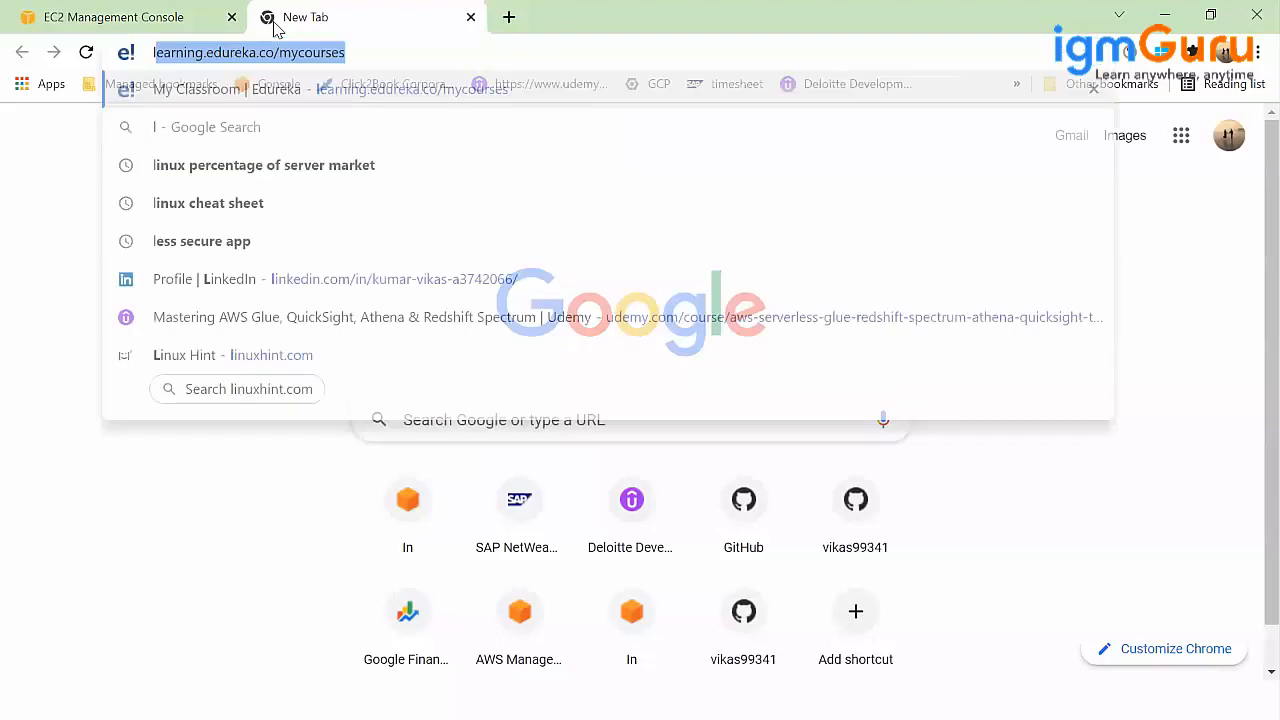
pyautogui.write('load balancer faq')
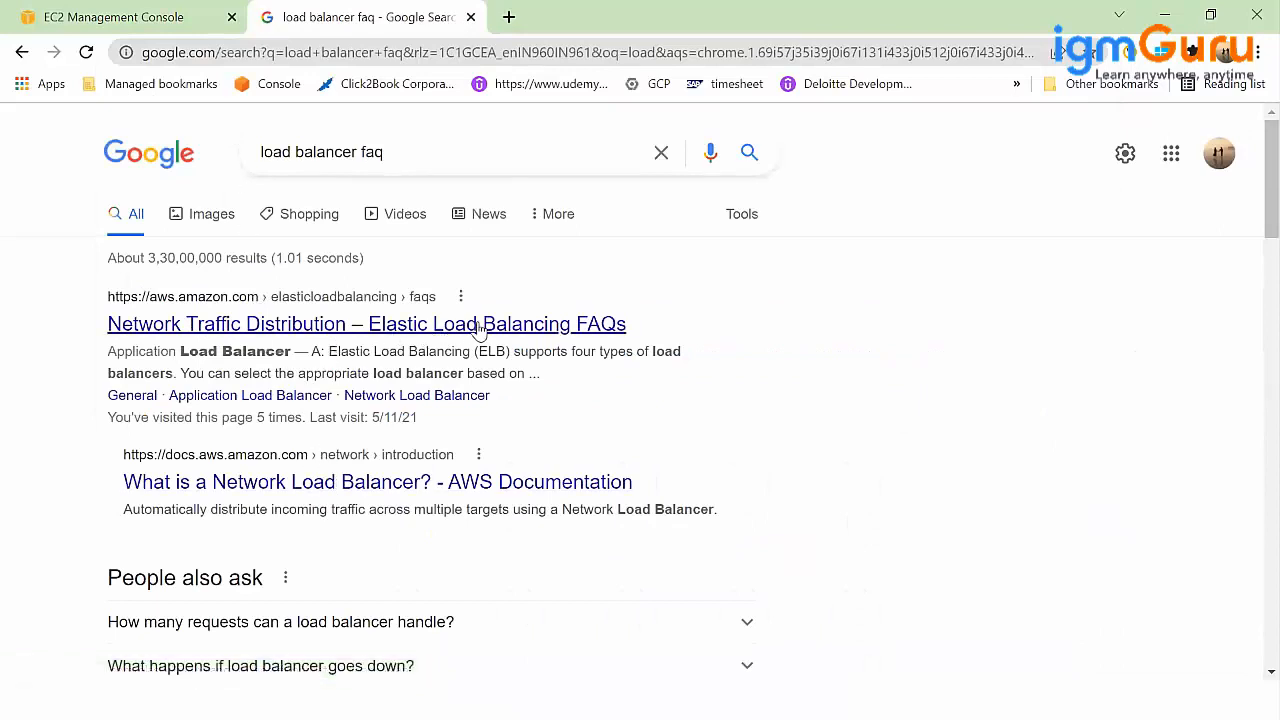
pyautogui.moveTo(416, 324)
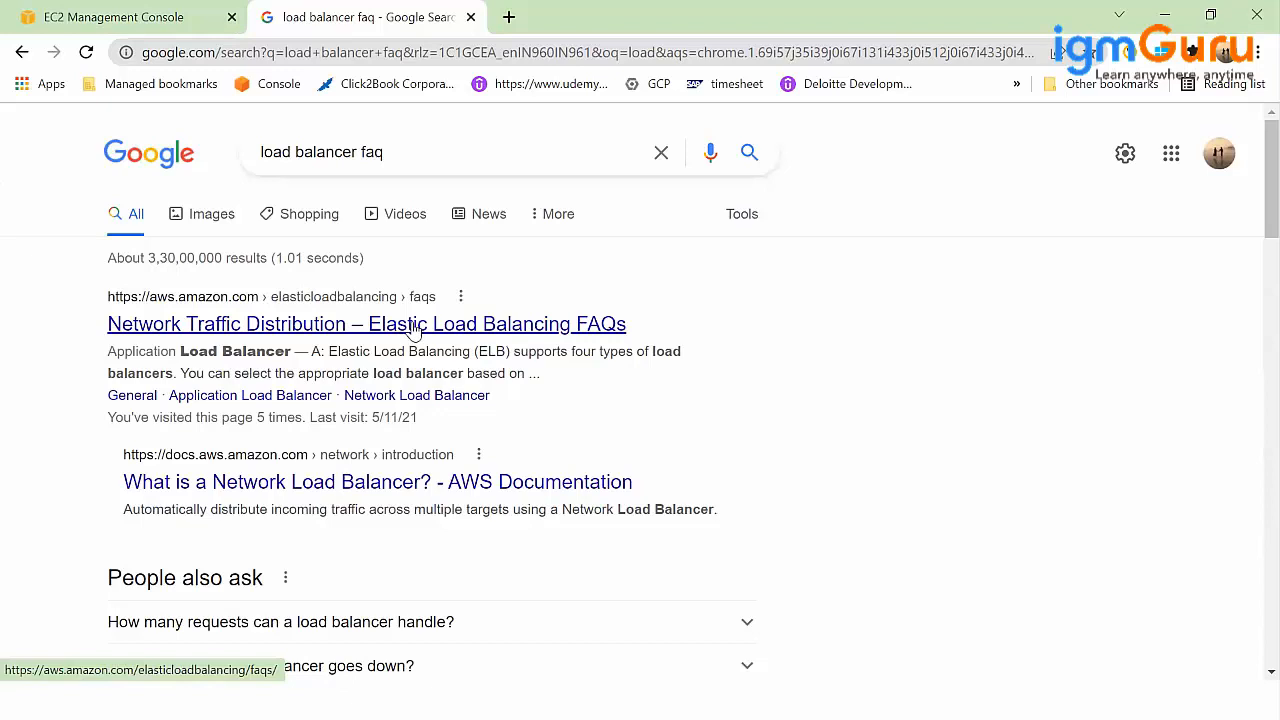
# - Open the Elastic Load Balancing FAQs and read through the Application Load Balancer questions
pyautogui.click(366, 324)
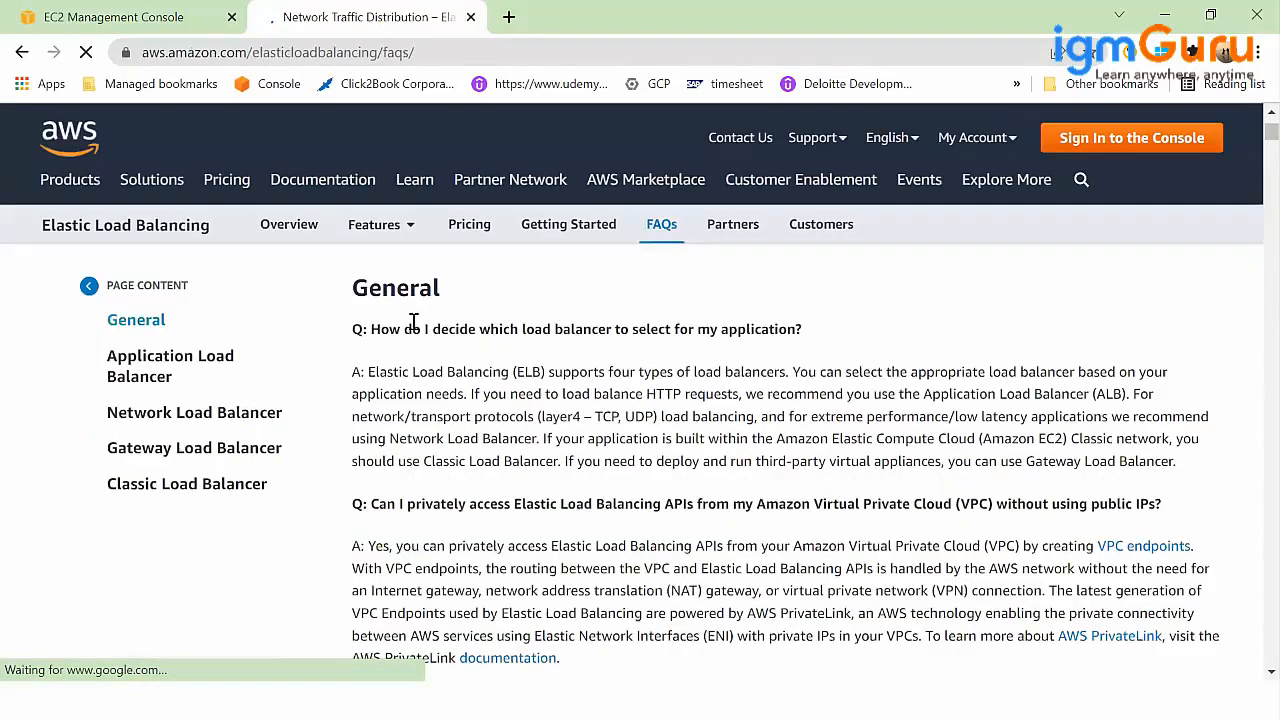
pyautogui.click(170, 366)
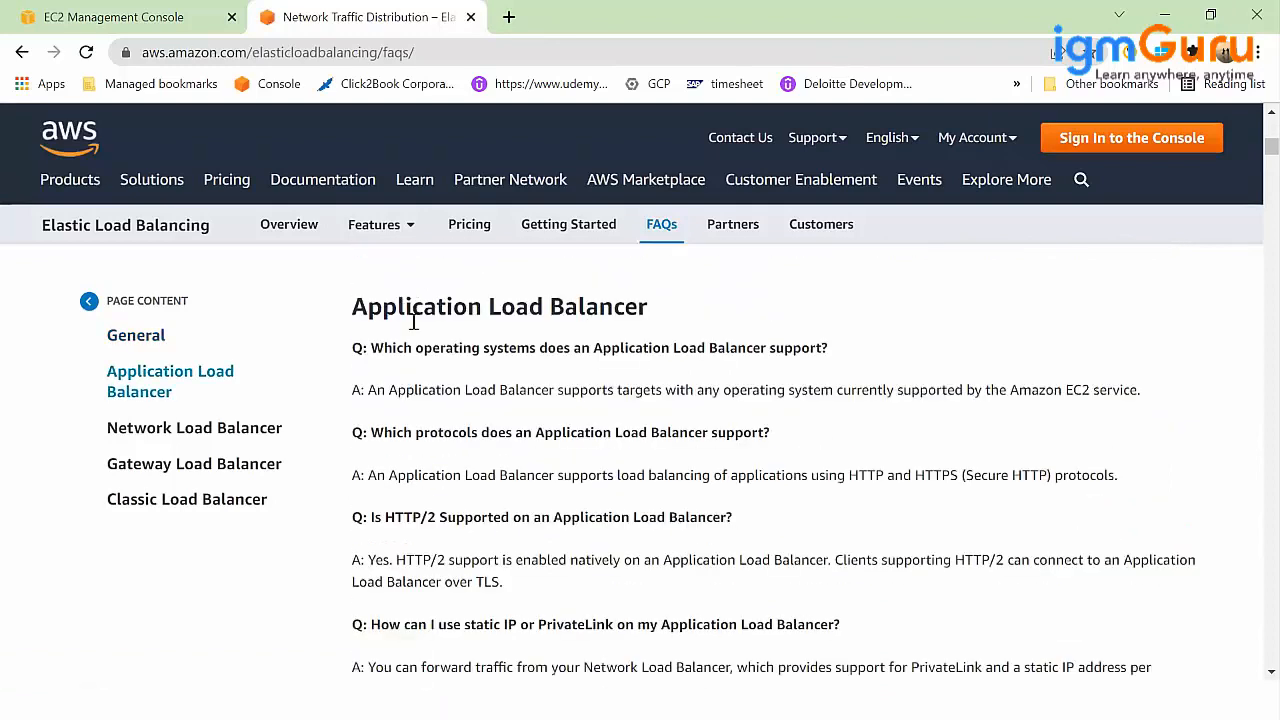
pyautogui.scroll(-3)
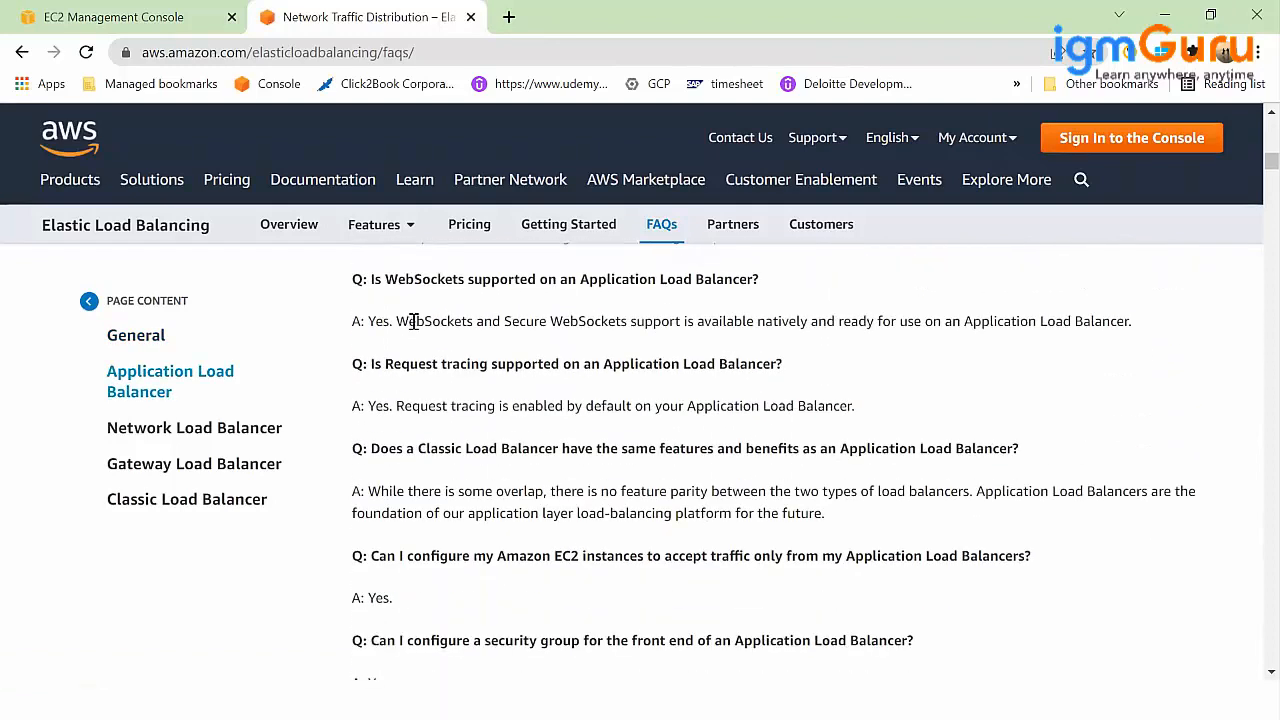
pyautogui.scroll(-3)
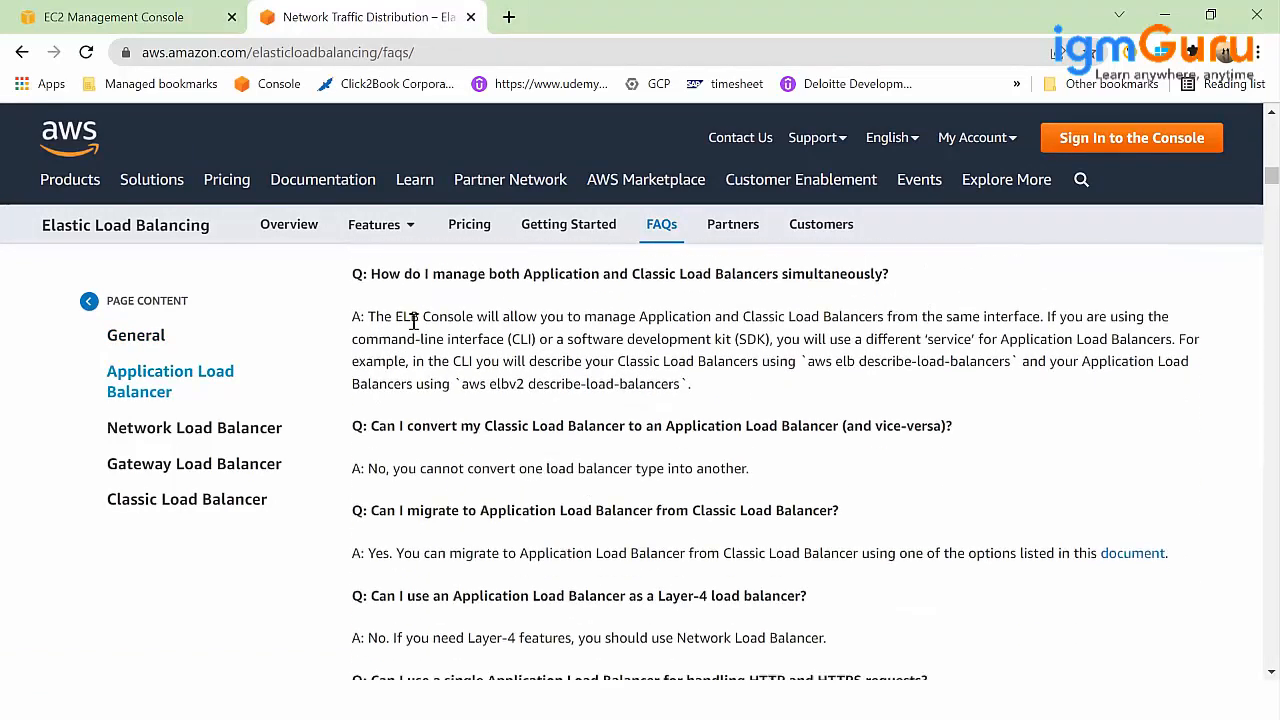
pyautogui.scroll(-3)
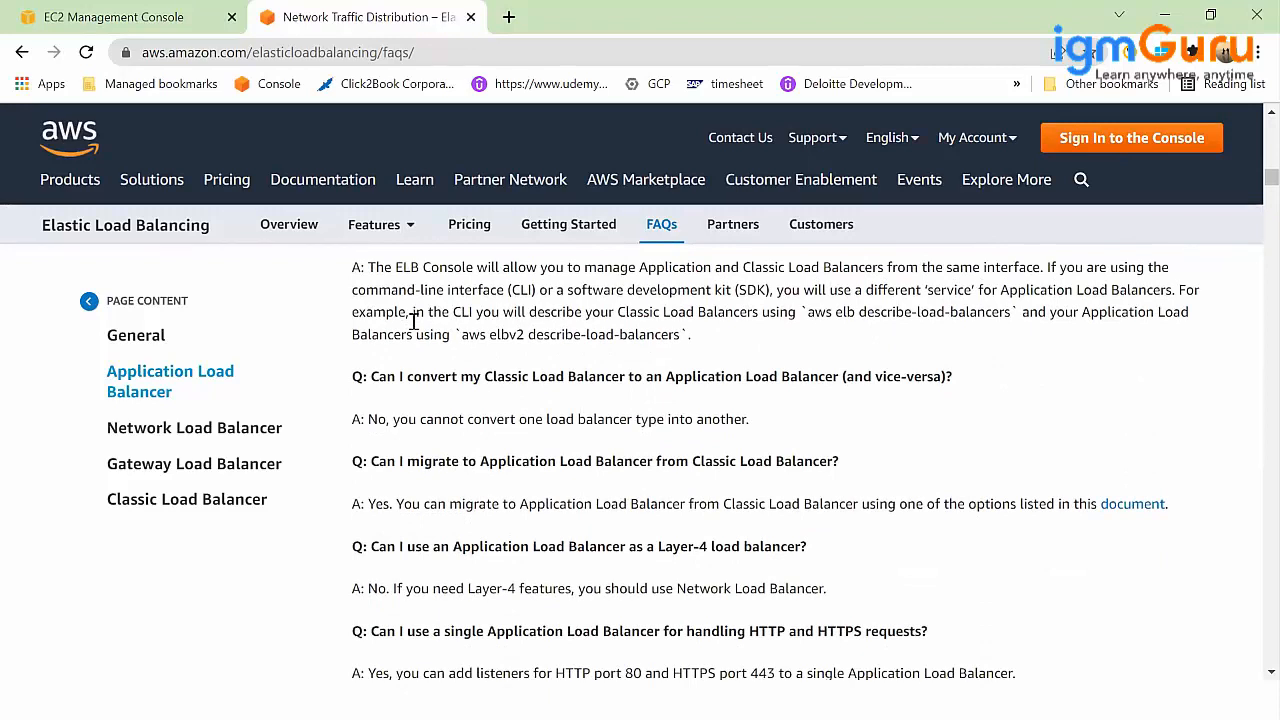